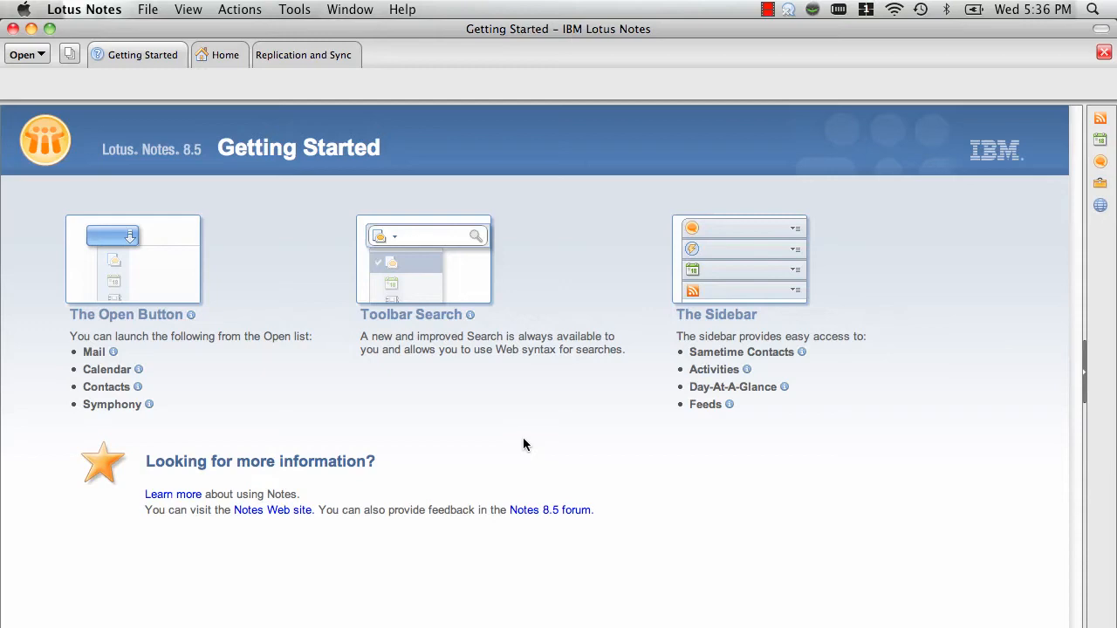
Bring up Open Application (Cmd+O) and enter the Domino Directory file name names.nsf
key("Cmd+O")
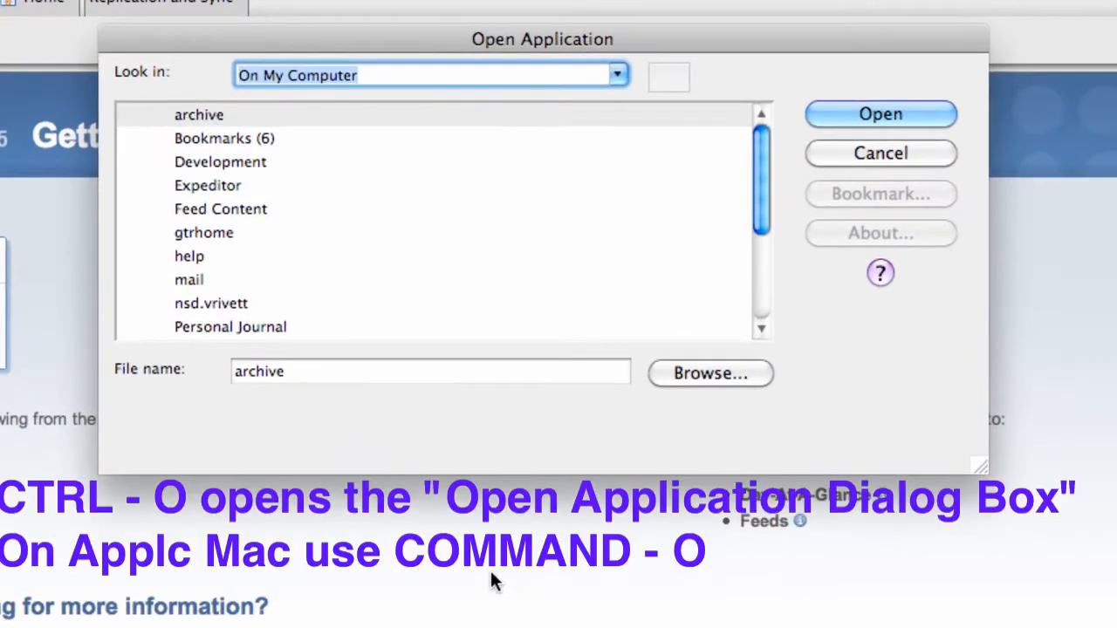
mouse_move(459, 229)
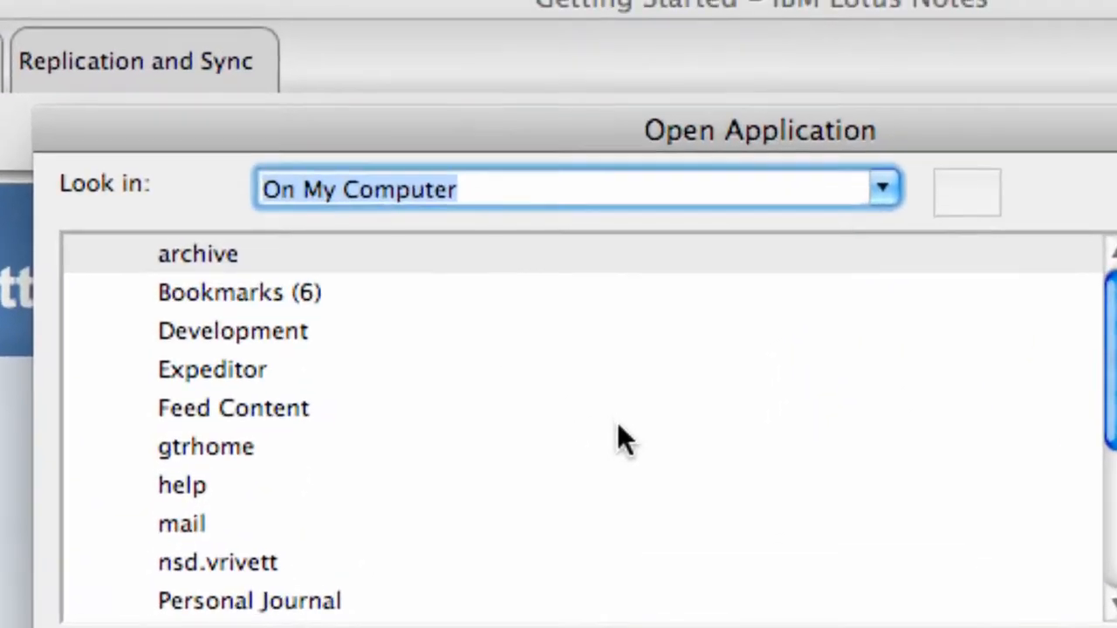
type("st")
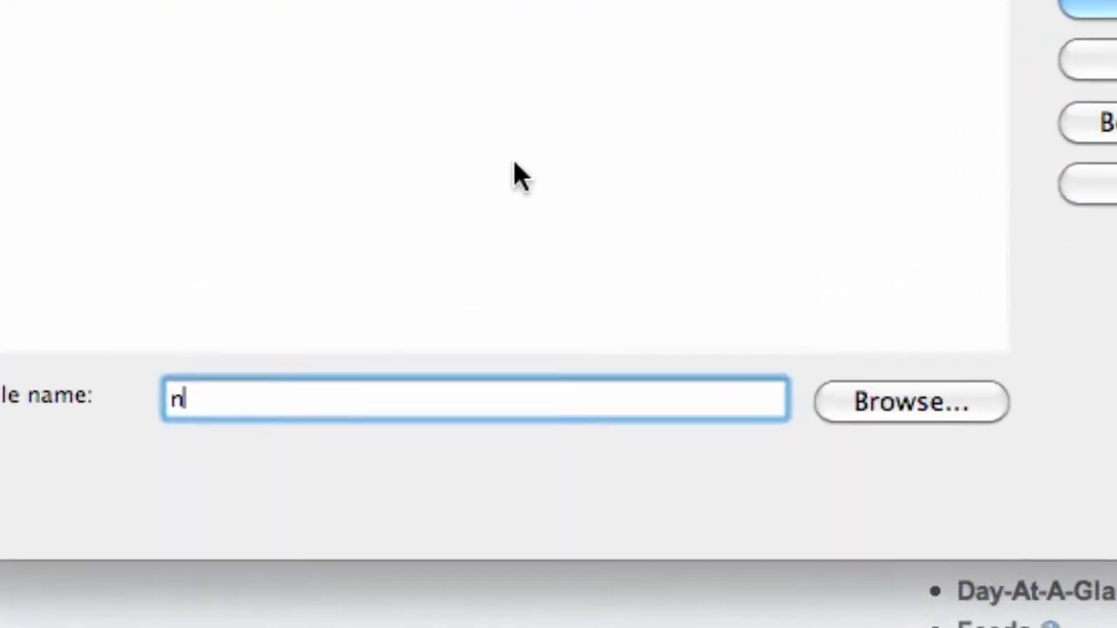
type("ames.n")
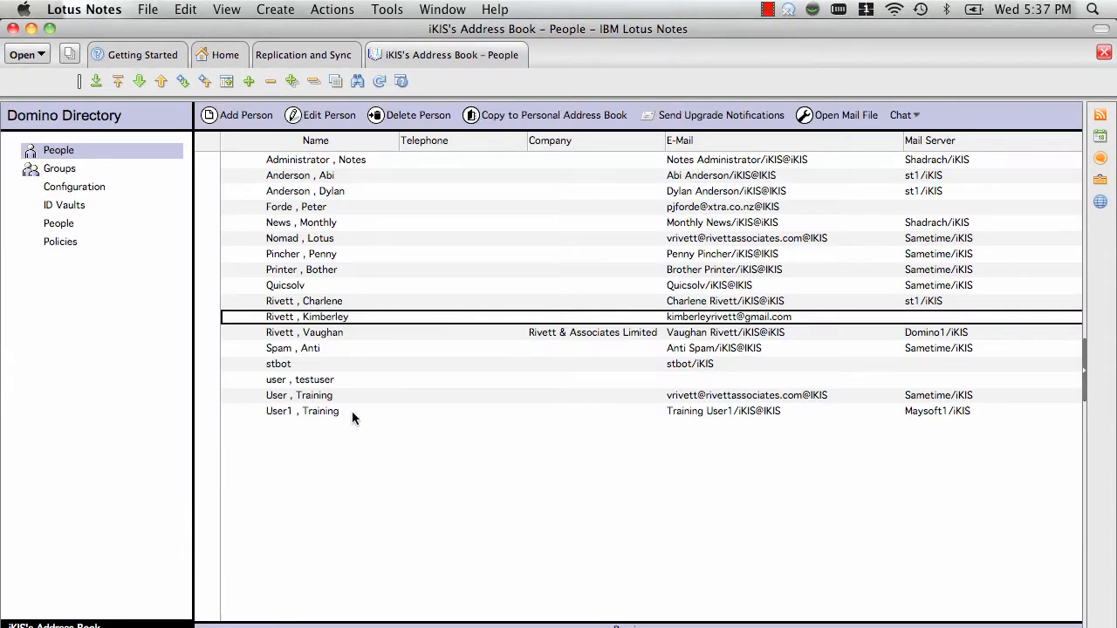
mouse_move(314, 326)
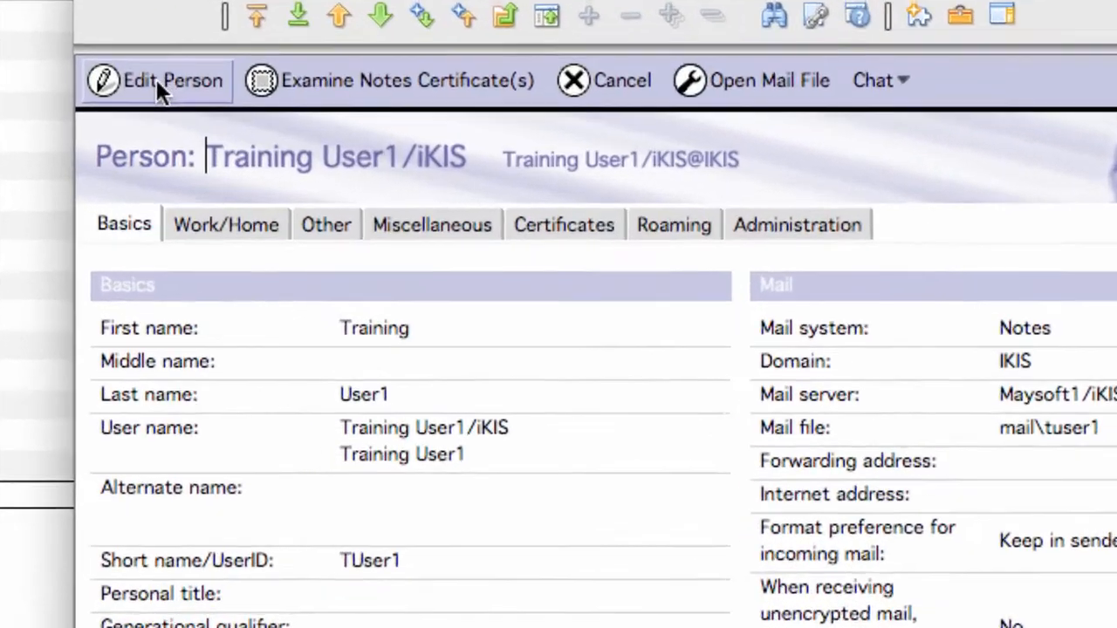
Put Training User1's person document in edit mode and scroll to the Internet password field
left_click(163, 81)
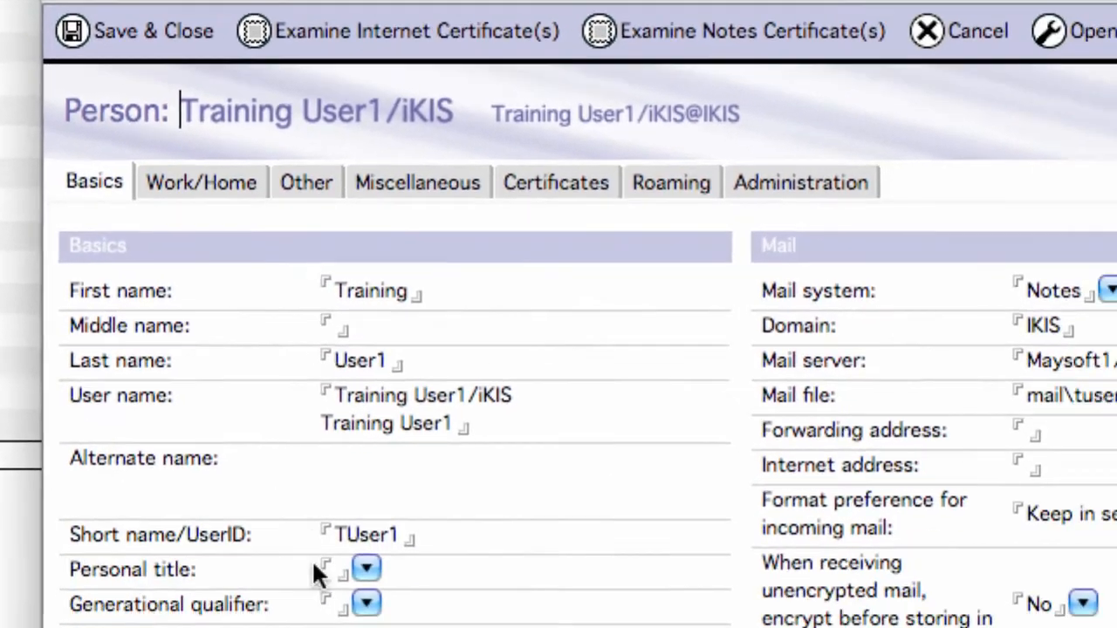
scroll("down", 3)
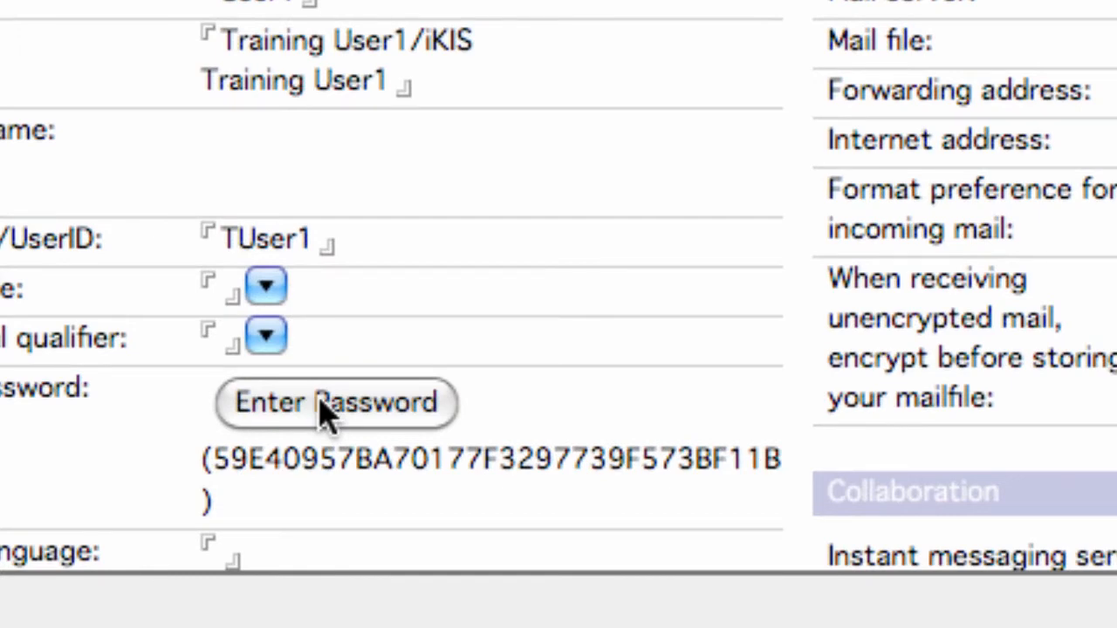
Enter and confirm a new internet password for Training User1, then save and close the document
left_click(335, 403)
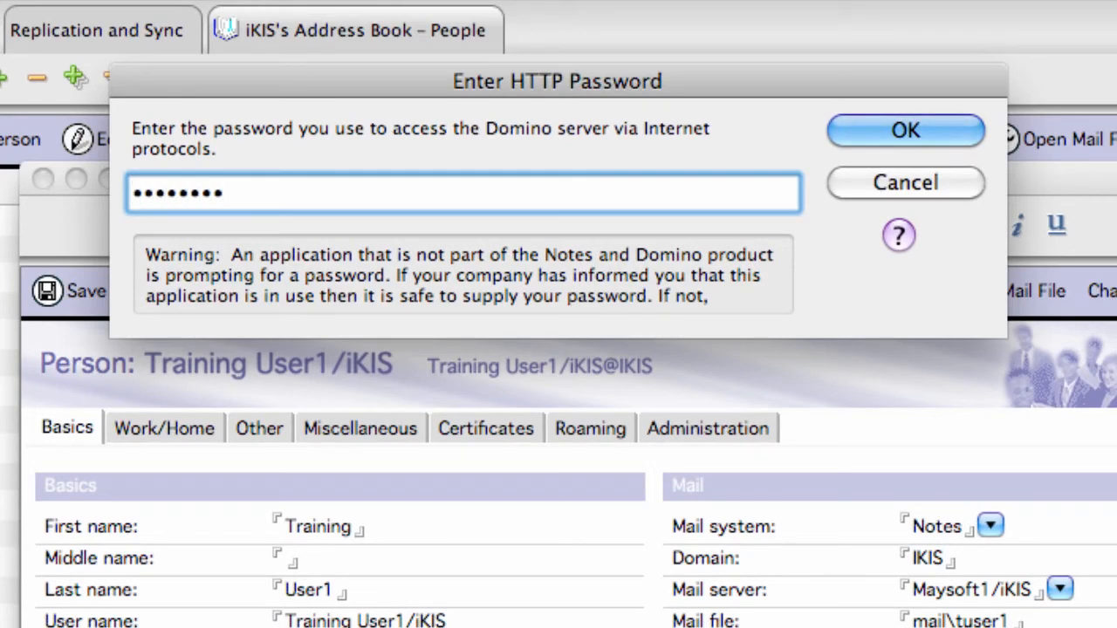
left_click(906, 131)
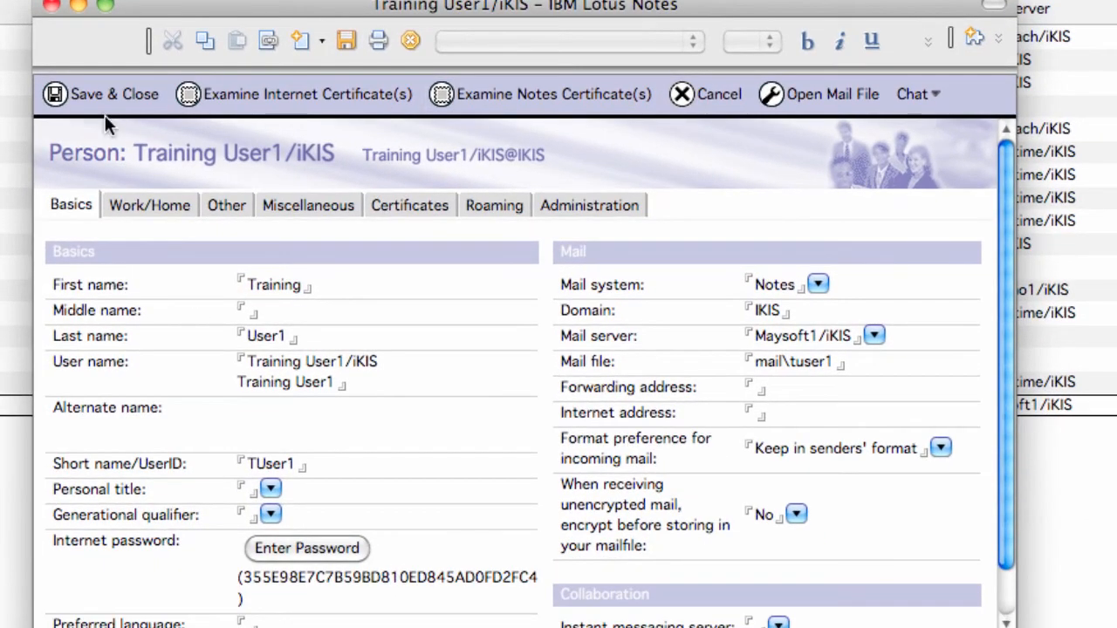
left_click(98, 94)
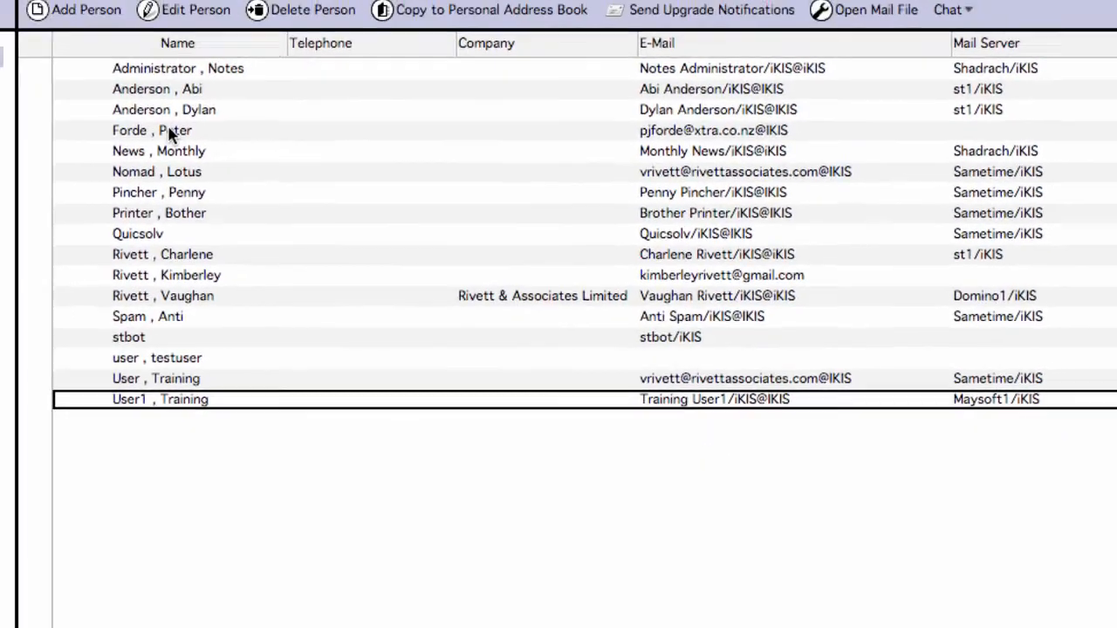